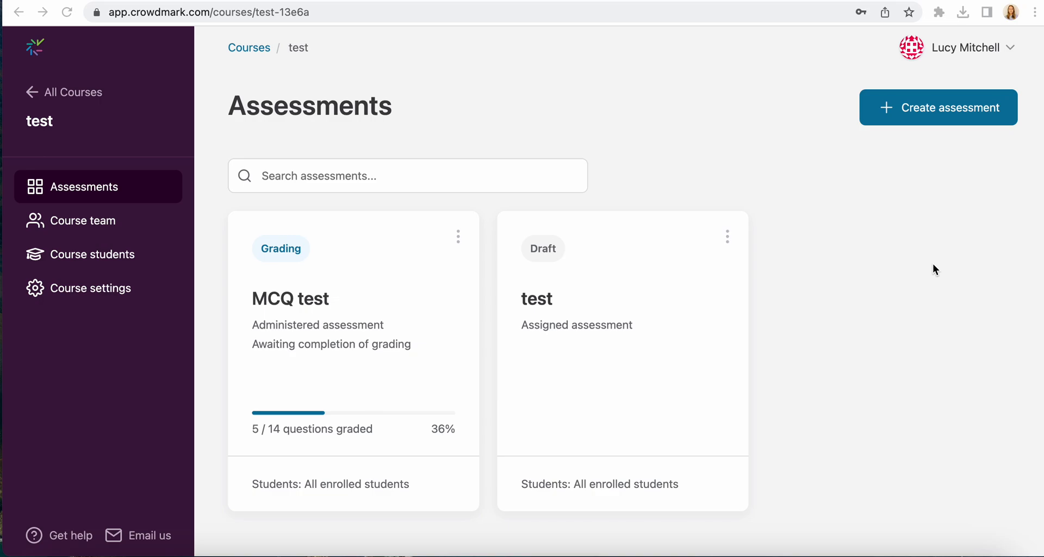
pyautogui.moveTo(959, 124)
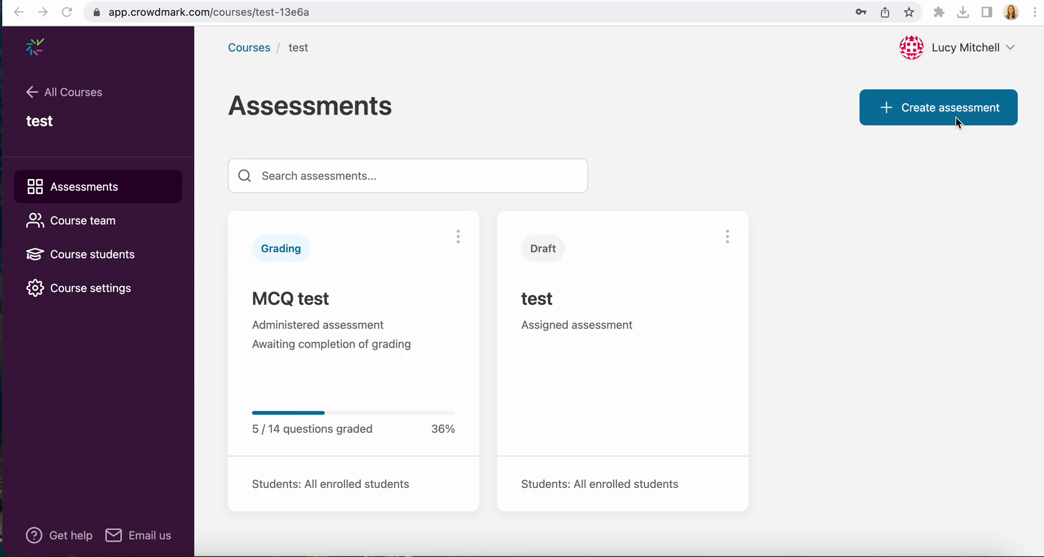
# Step: Create a new assessment titled 'Finance Exam' and advance to the review step
pyautogui.click(938, 107)
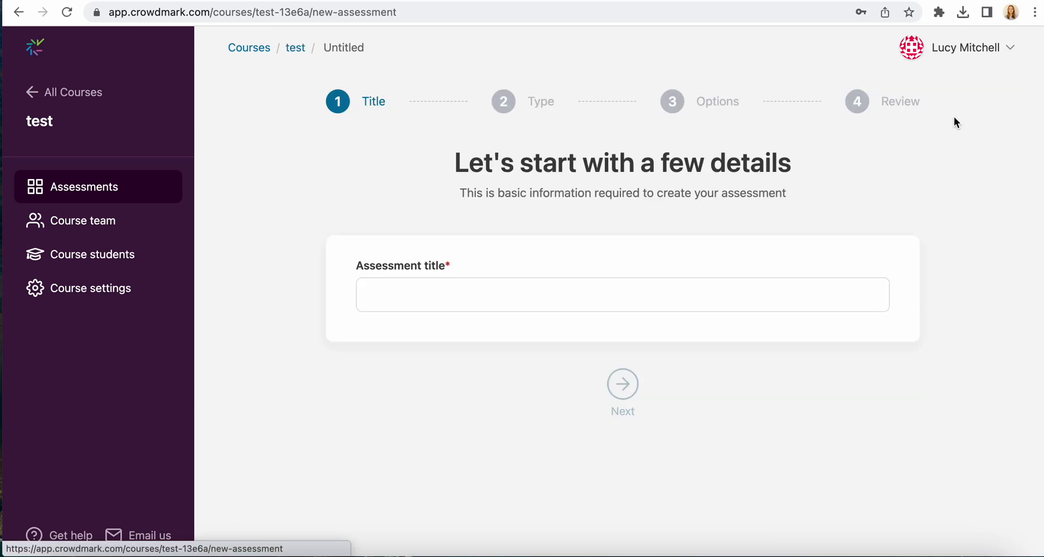
pyautogui.write('Fi')
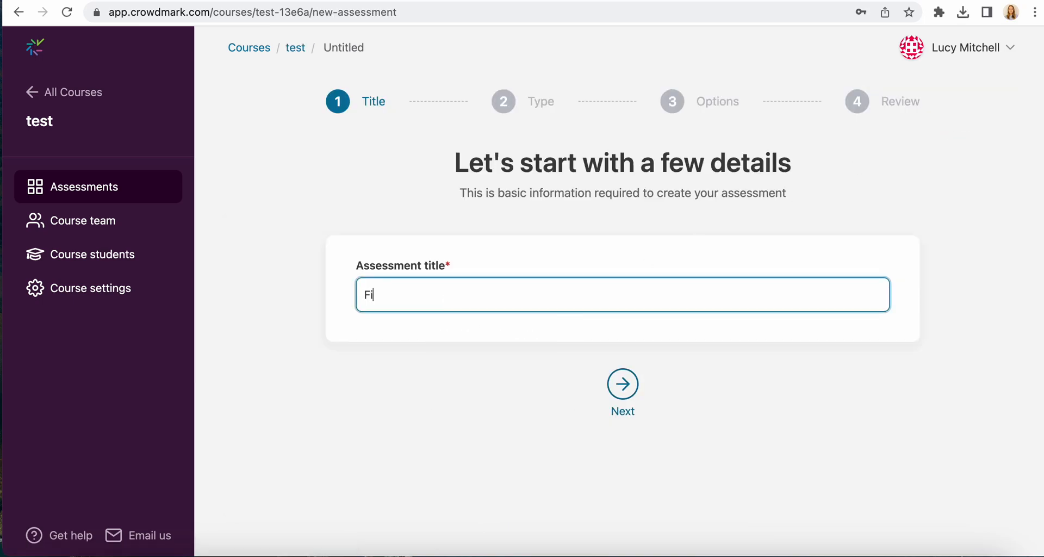
pyautogui.write('nance Exam')
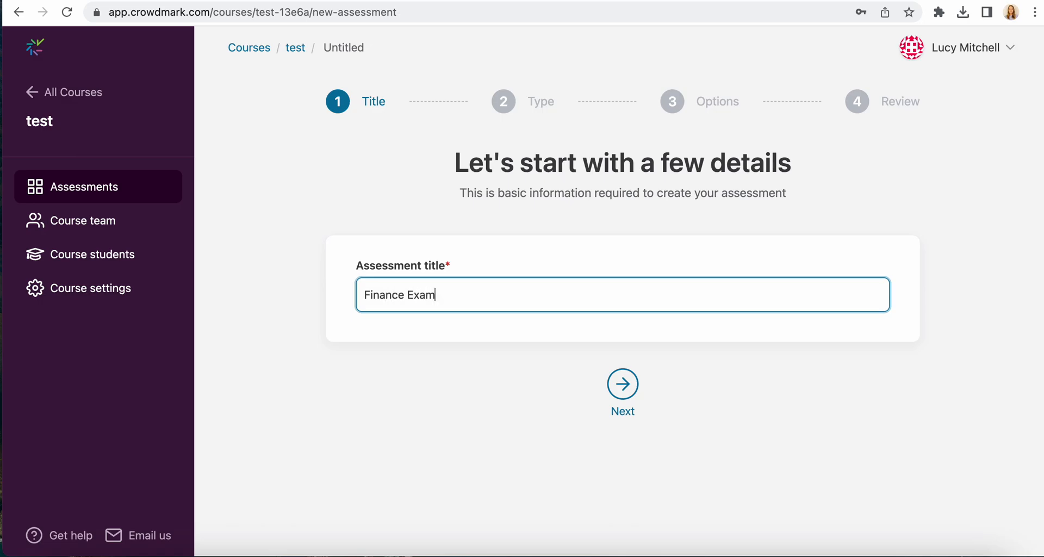
pyautogui.click(621, 384)
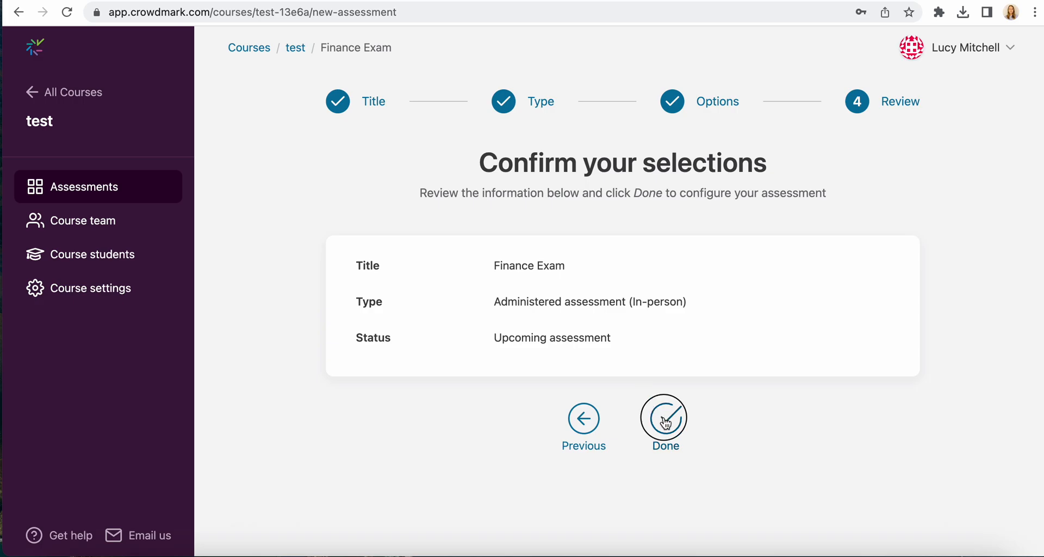
# Step: Confirm the Finance Exam assessment and upload 'Cover page (1).pdf' as its template
pyautogui.click(664, 418)
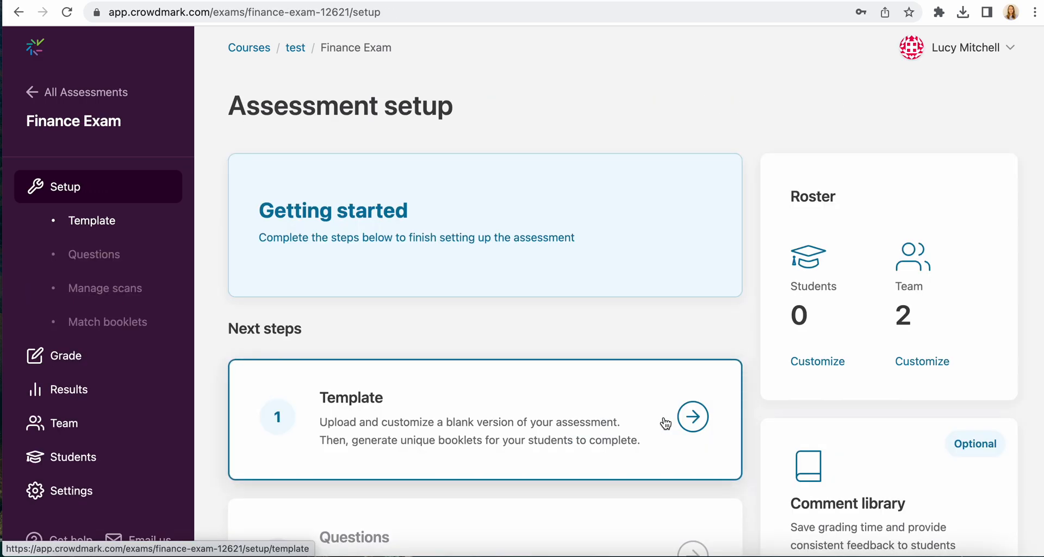
pyautogui.scroll(-3)
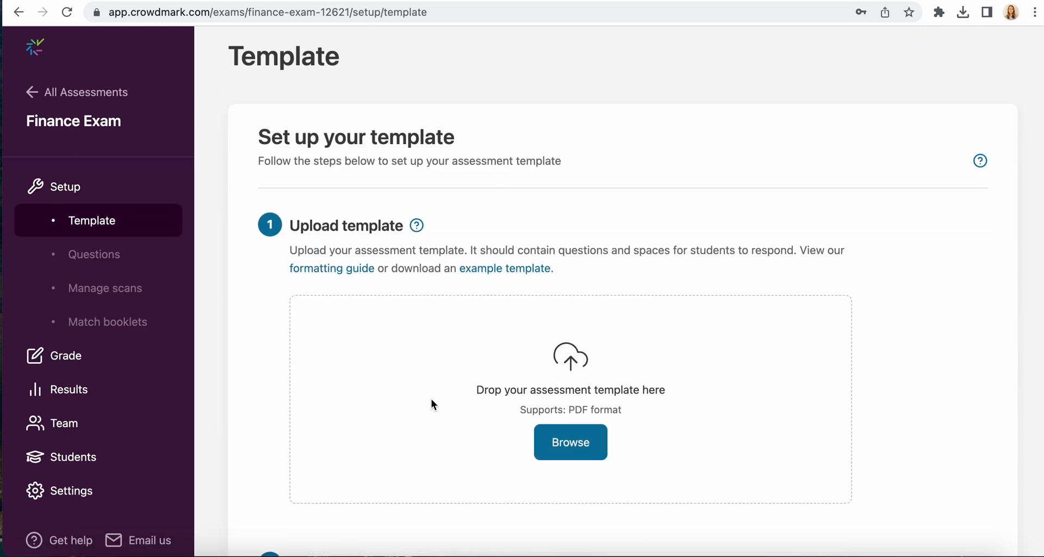
pyautogui.click(570, 442)
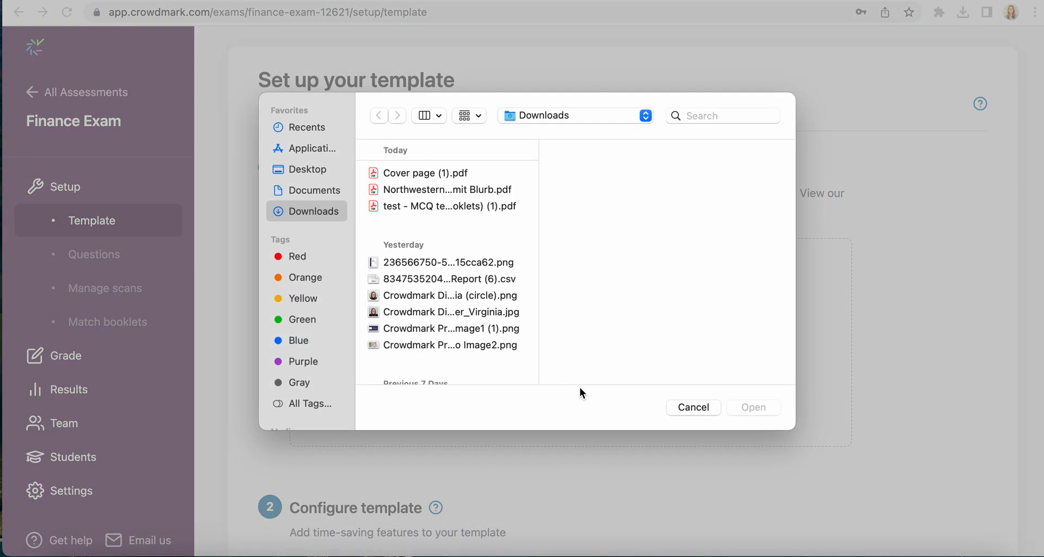
pyautogui.click(423, 172)
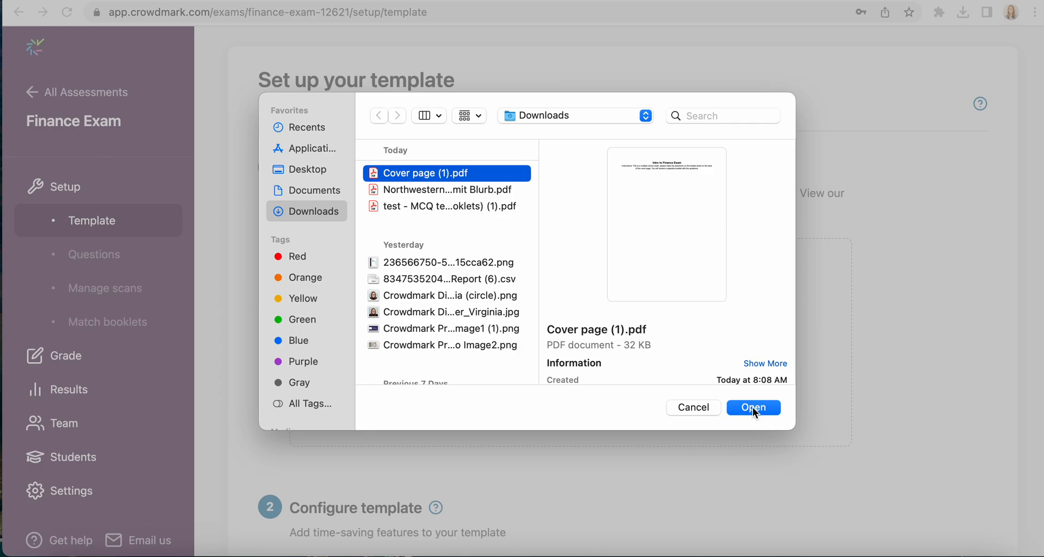
pyautogui.click(753, 407)
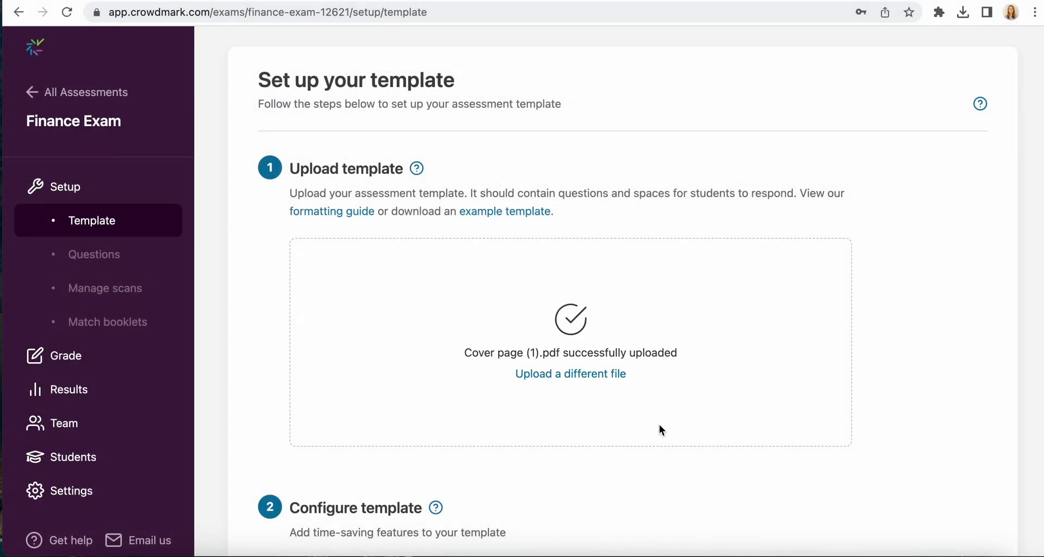
# Step: Use an auto-matching region and single bubble sheet, adding 1 extra booklet for 8 total
pyautogui.scroll(-3)
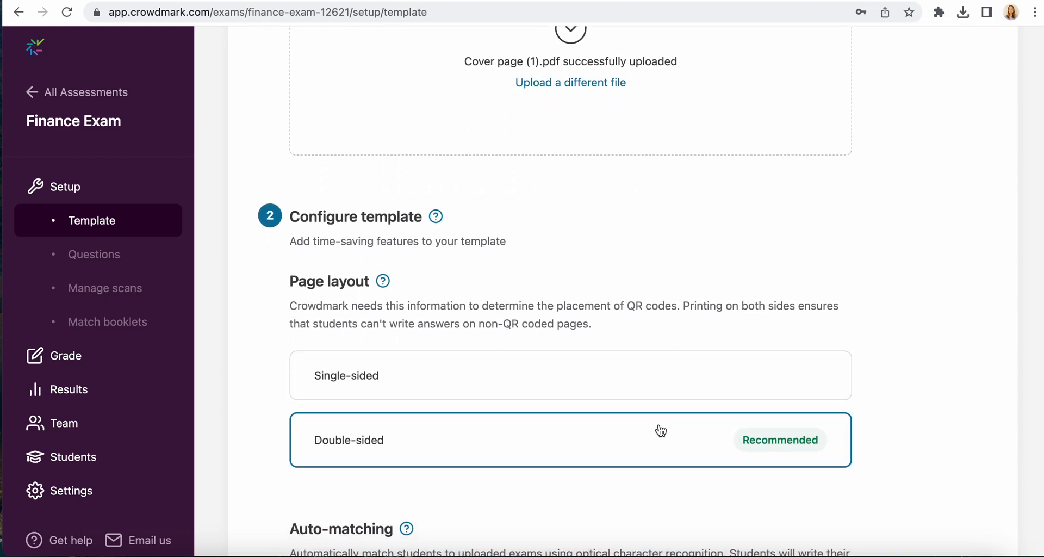
pyautogui.scroll(-3)
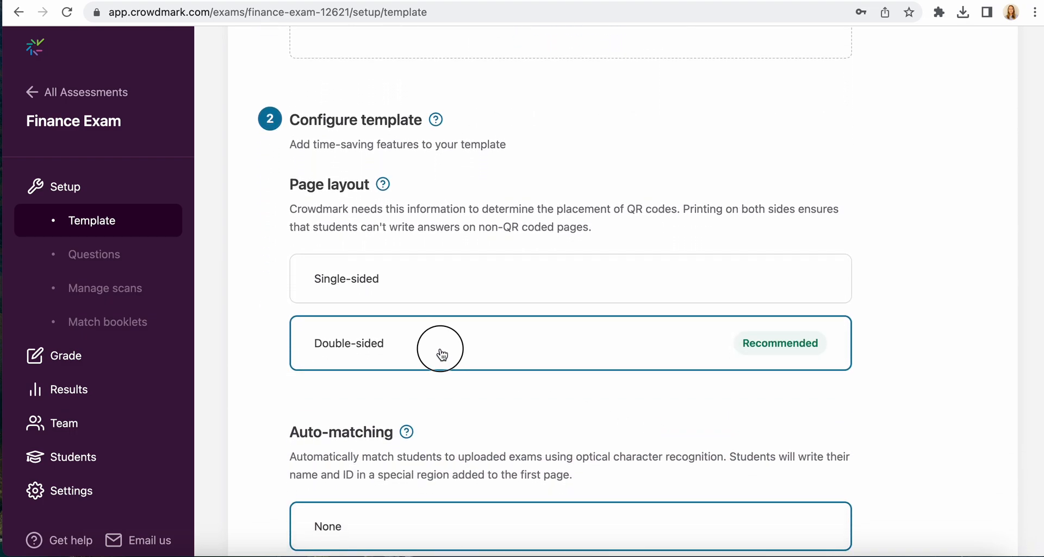
pyautogui.scroll(-3)
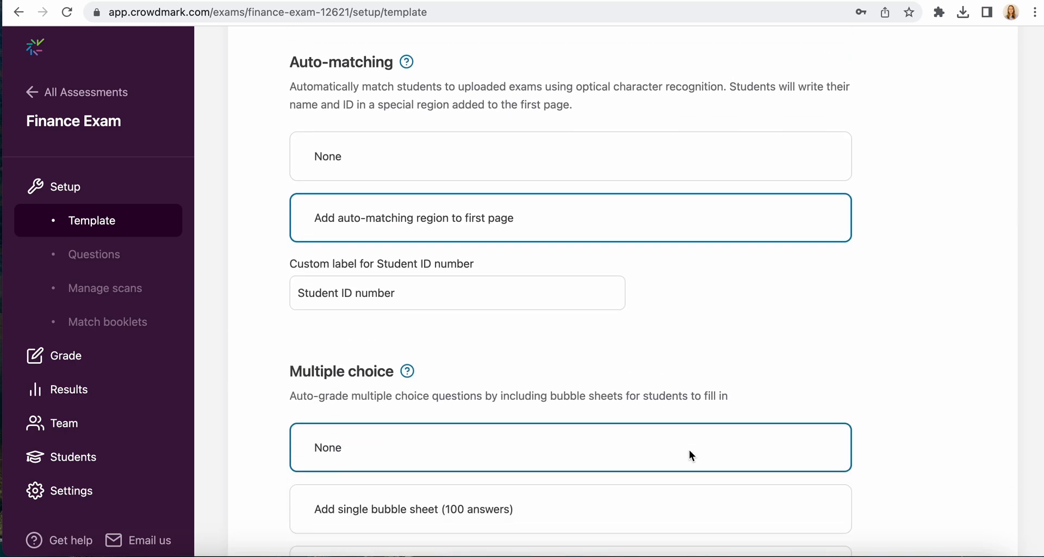
pyautogui.scroll(-3)
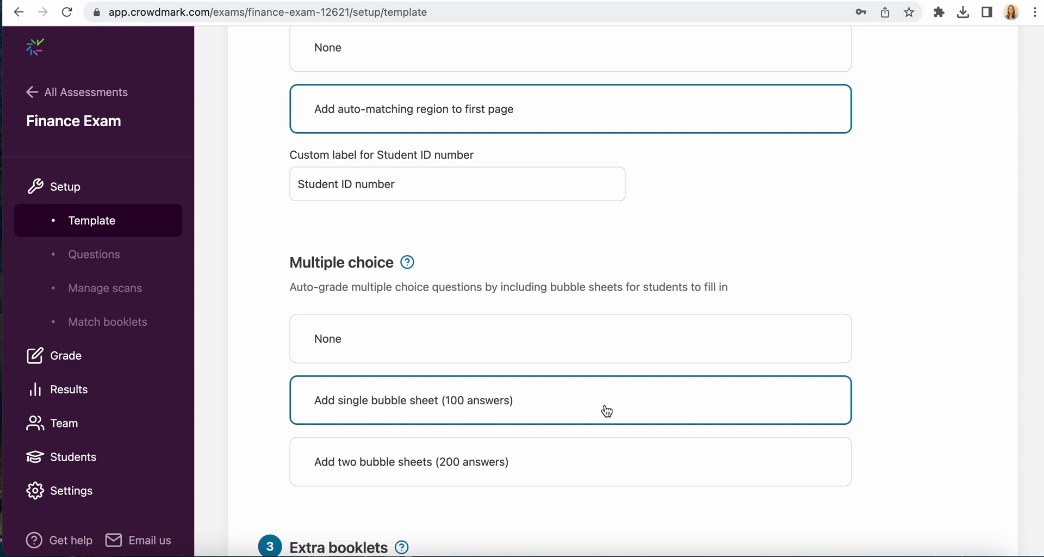
pyautogui.scroll(-3)
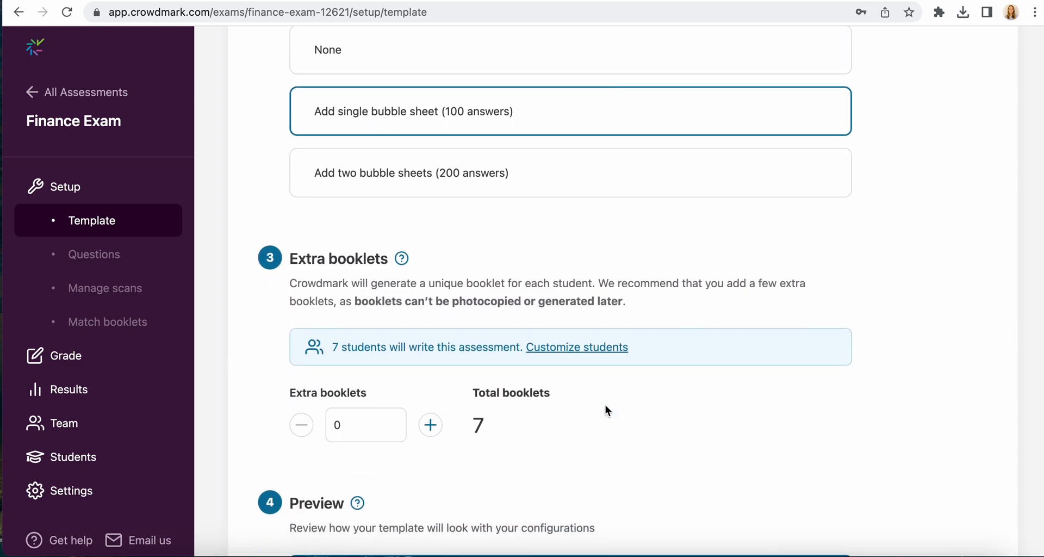
pyautogui.click(430, 425)
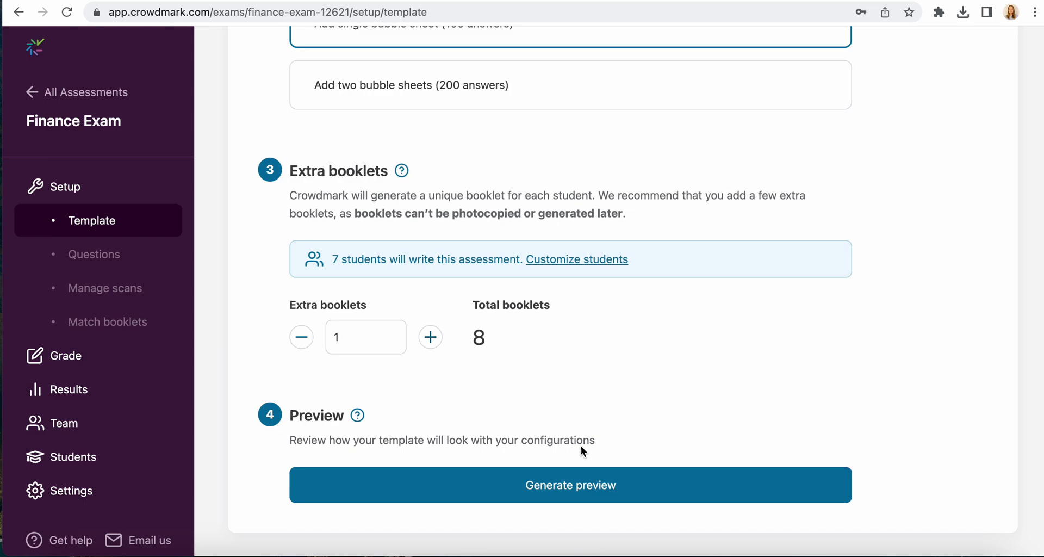
pyautogui.scroll(-3)
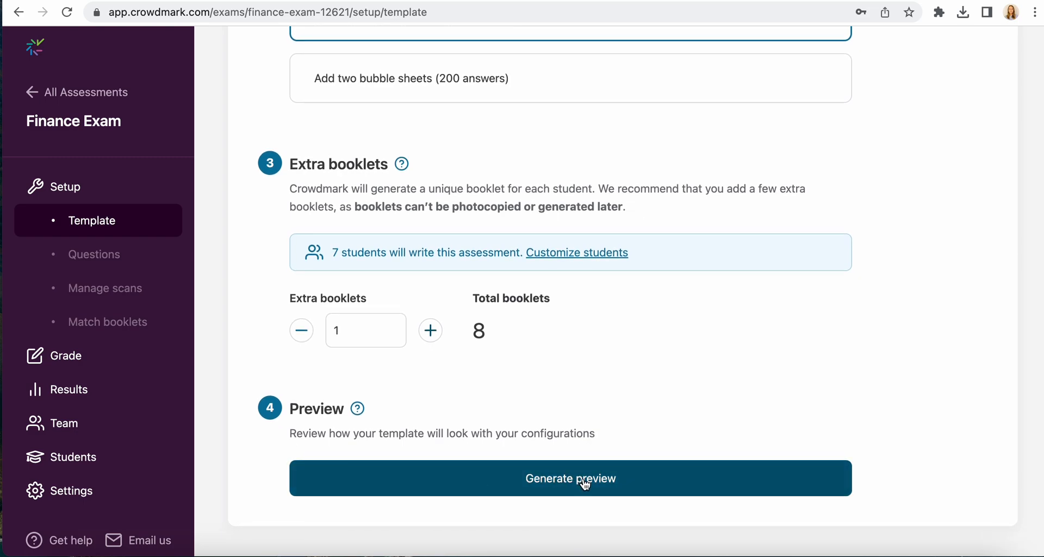
# Step: Show the two-page Finance Exam template preview with the auto-matching cover page
pyautogui.click(570, 478)
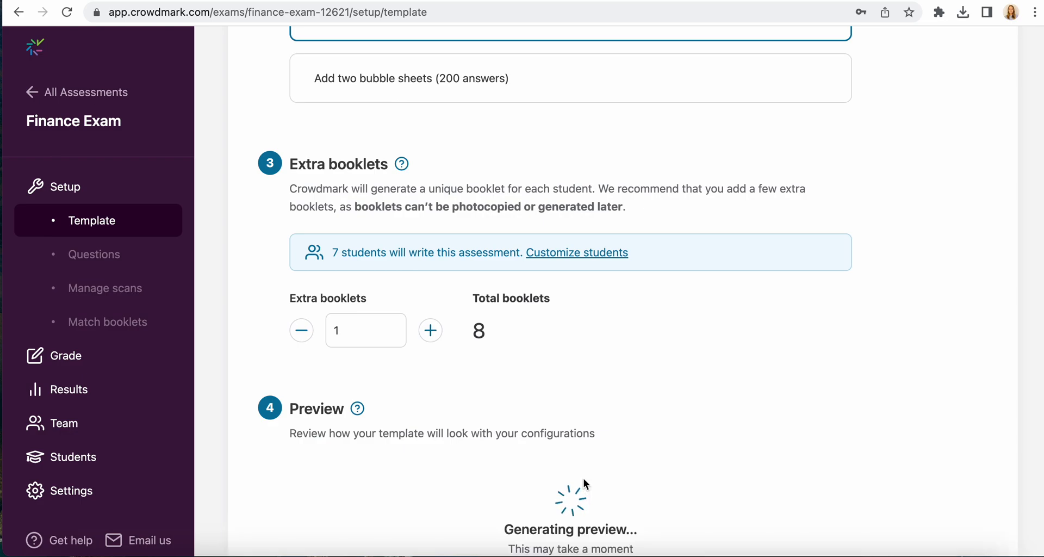
pyautogui.moveTo(873, 429)
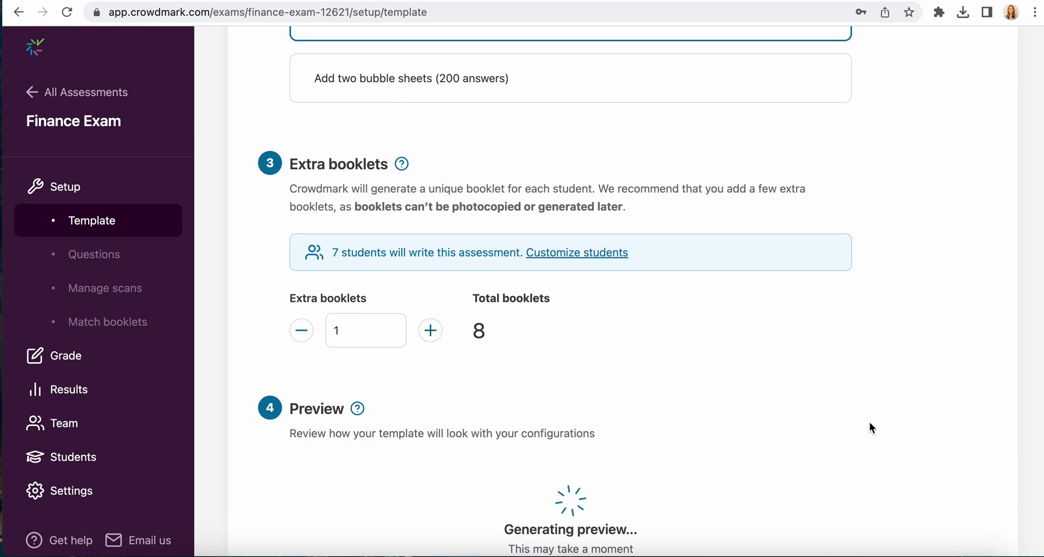
pyautogui.scroll(-3)
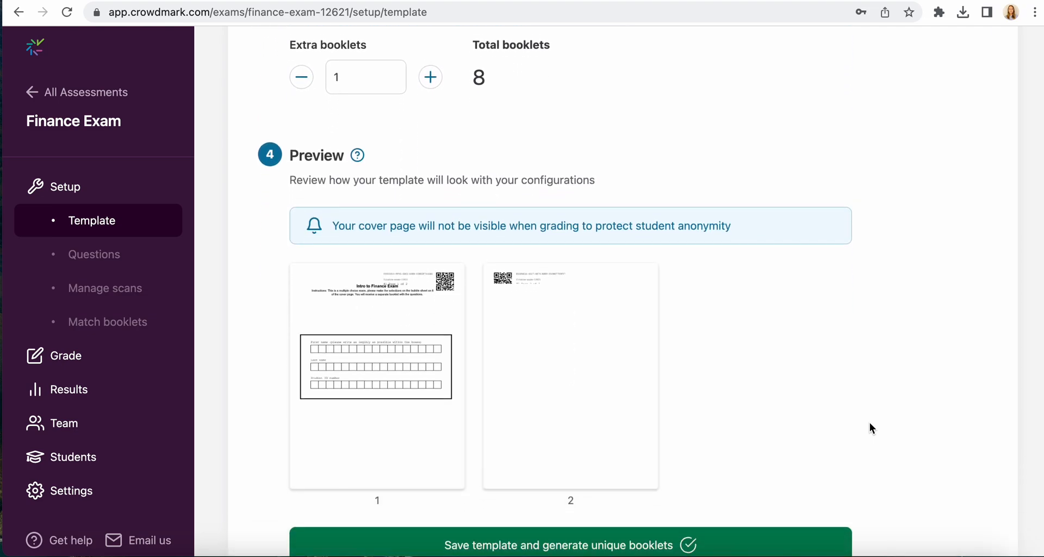
pyautogui.click(376, 374)
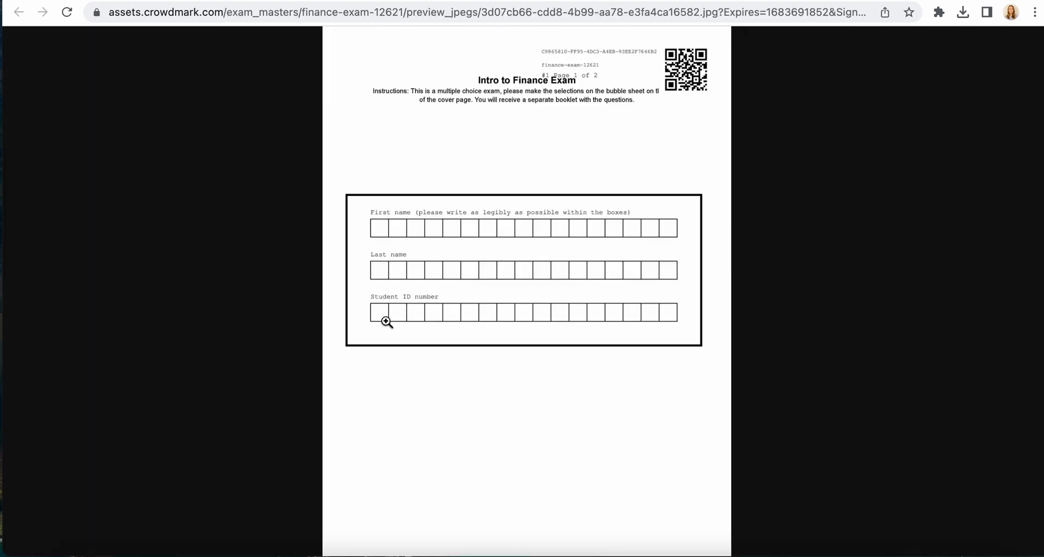
pyautogui.moveTo(483, 153)
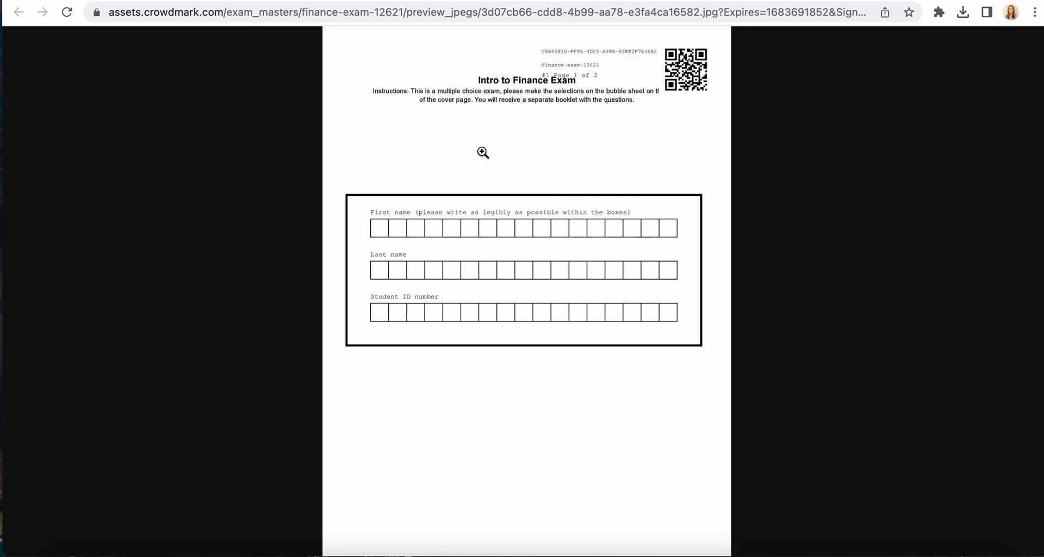
pyautogui.moveTo(404, 104)
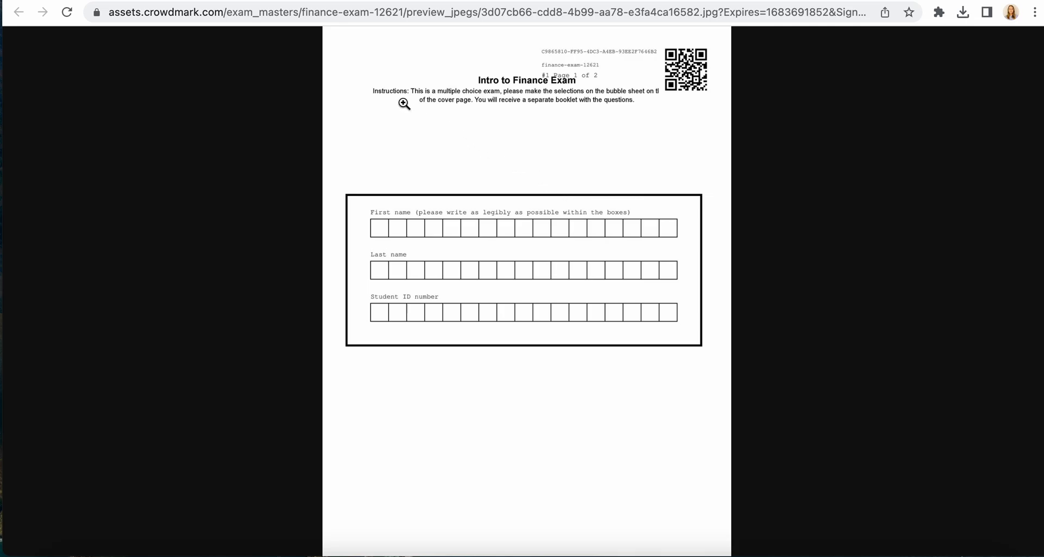
pyautogui.click(404, 103)
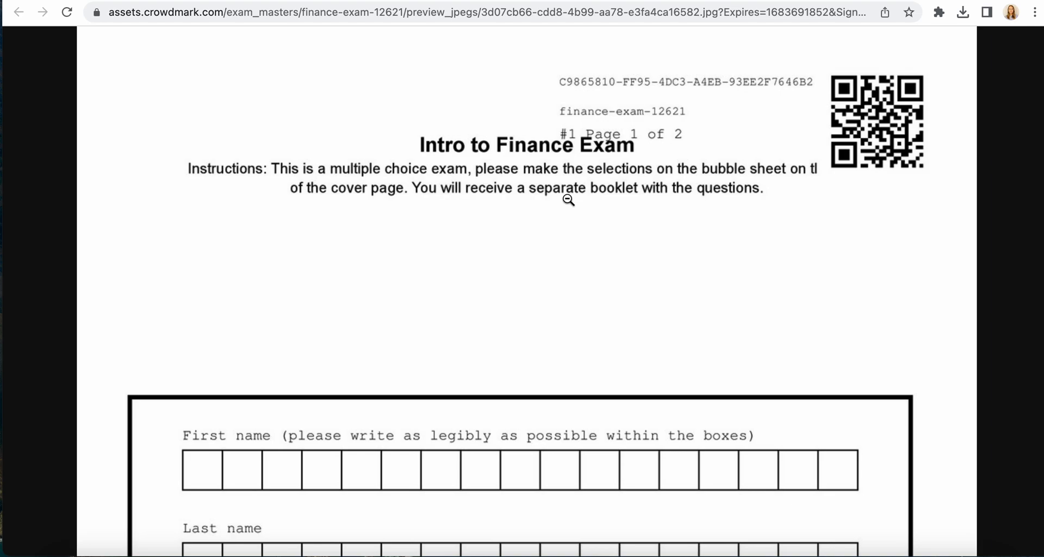
pyautogui.scroll(-3)
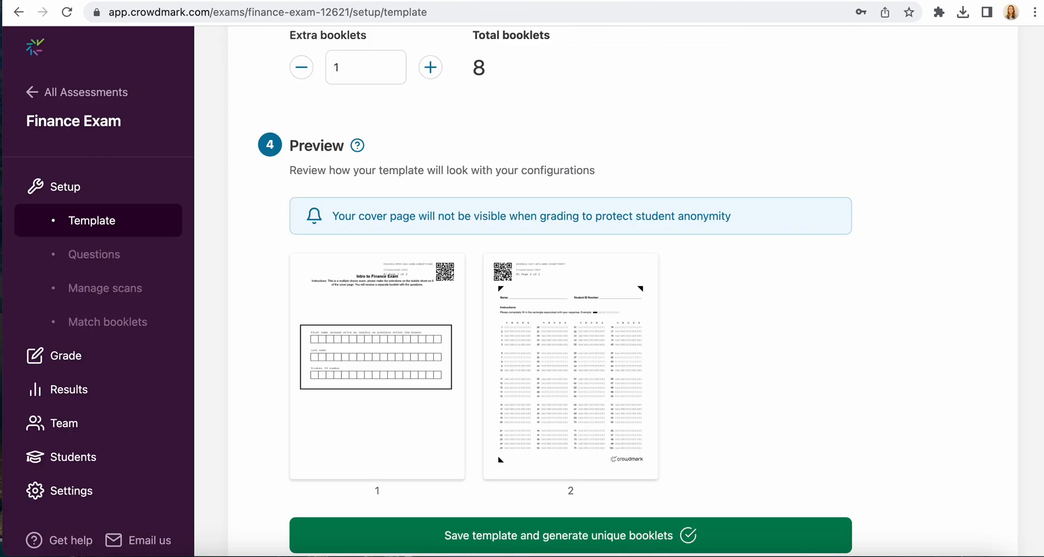
pyautogui.click(570, 366)
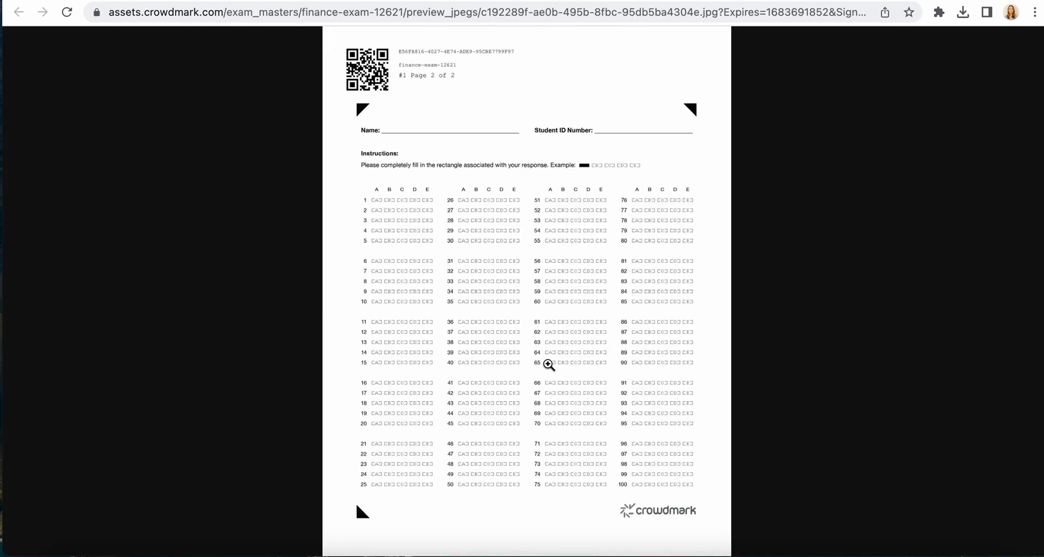
pyautogui.moveTo(837, 17)
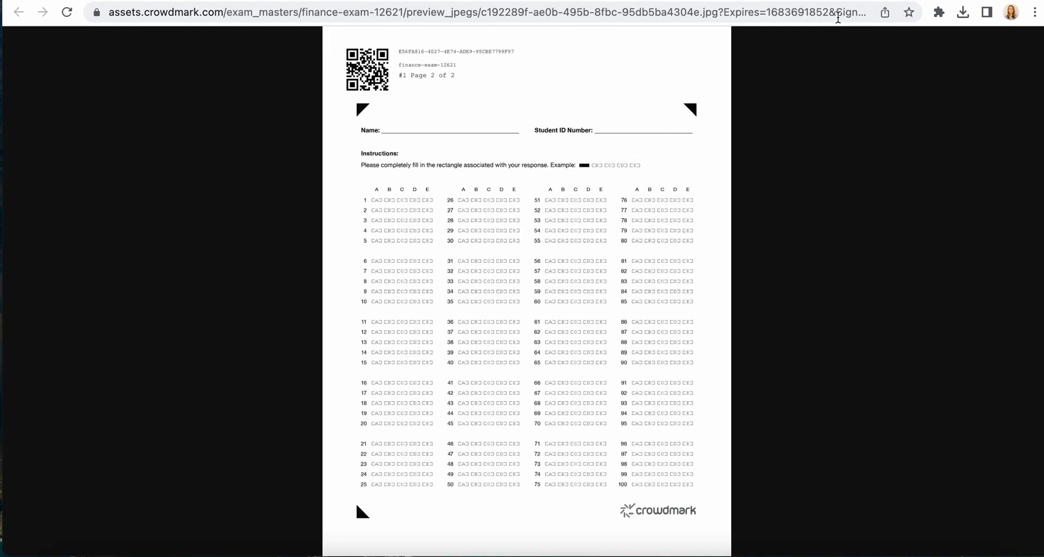
pyautogui.click(18, 12)
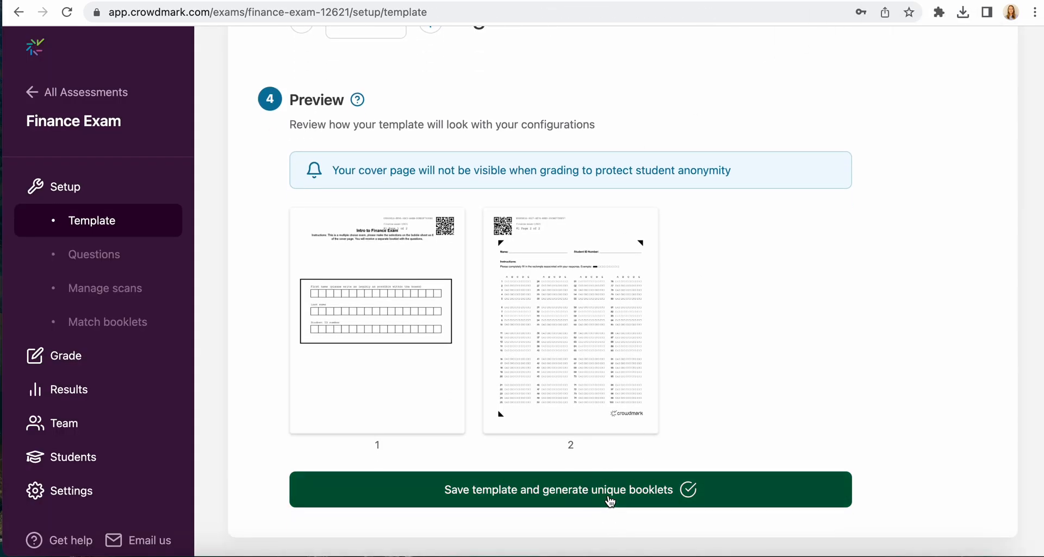
# Step: Save the template, generate 8 unique booklets, and proceed to step 2 of 4
pyautogui.click(569, 489)
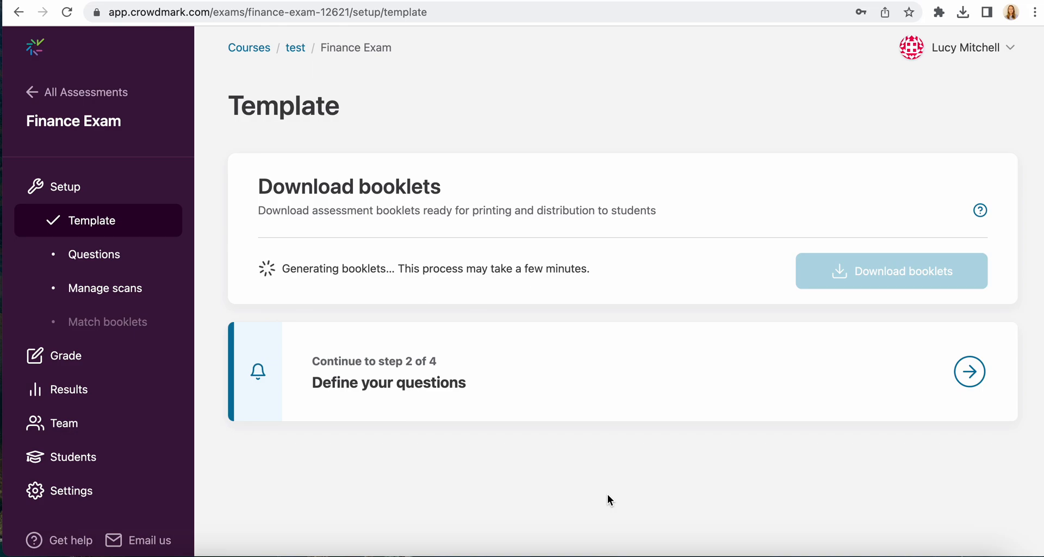
pyautogui.moveTo(428, 399)
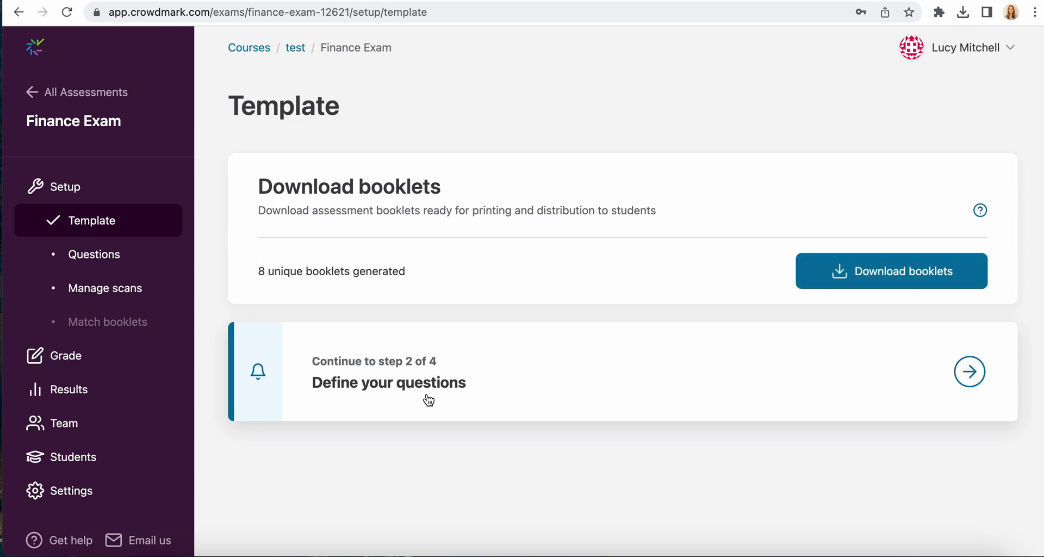
pyautogui.click(969, 371)
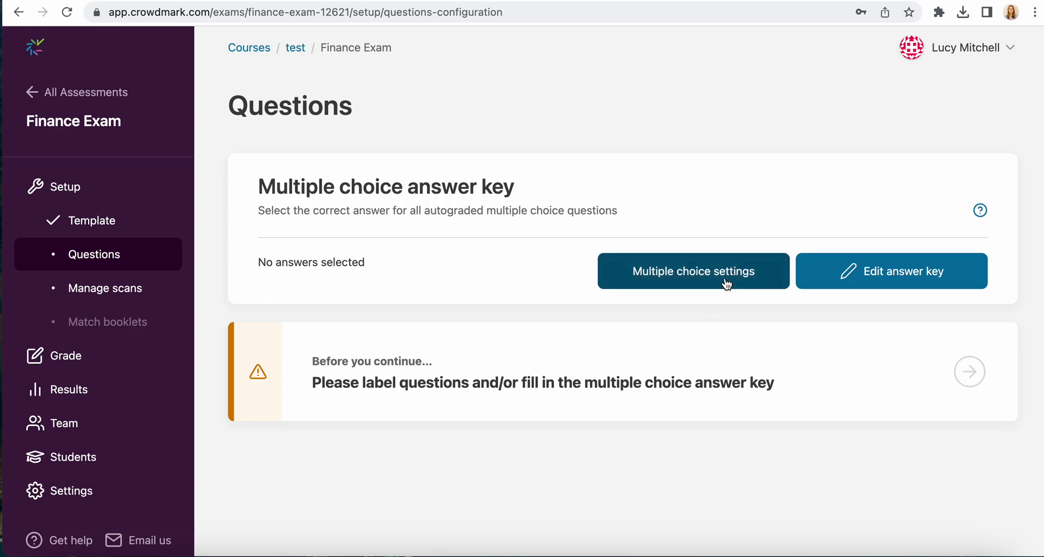
# Step: Enter answers C, D, C, B, D for questions 1–5 and save the key
pyautogui.click(891, 271)
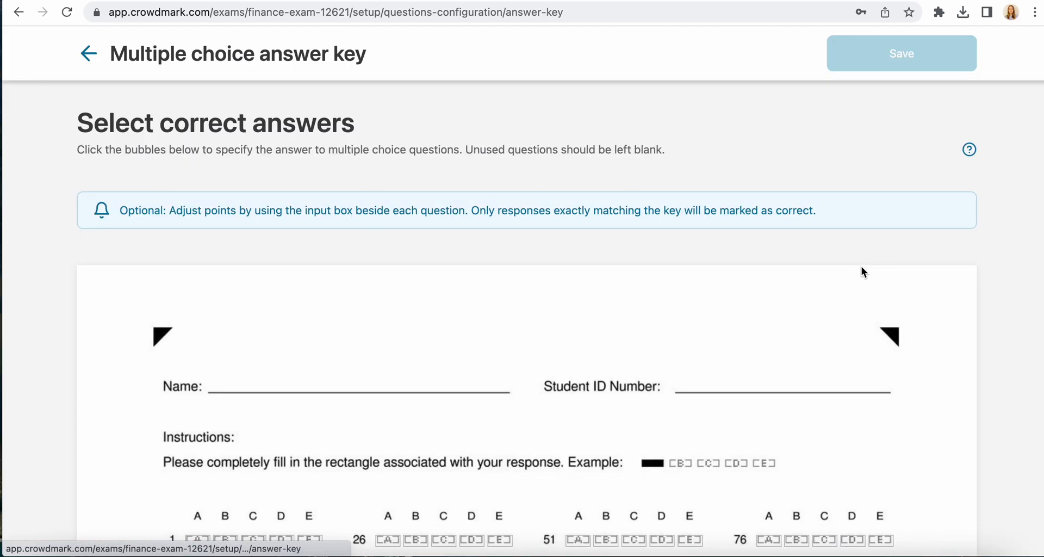
pyautogui.scroll(-3)
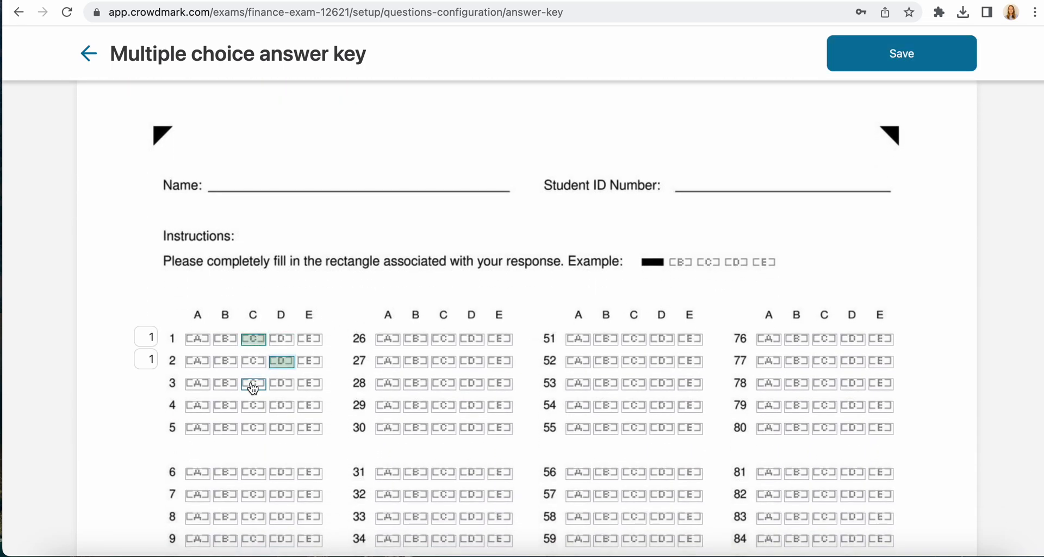
pyautogui.click(281, 428)
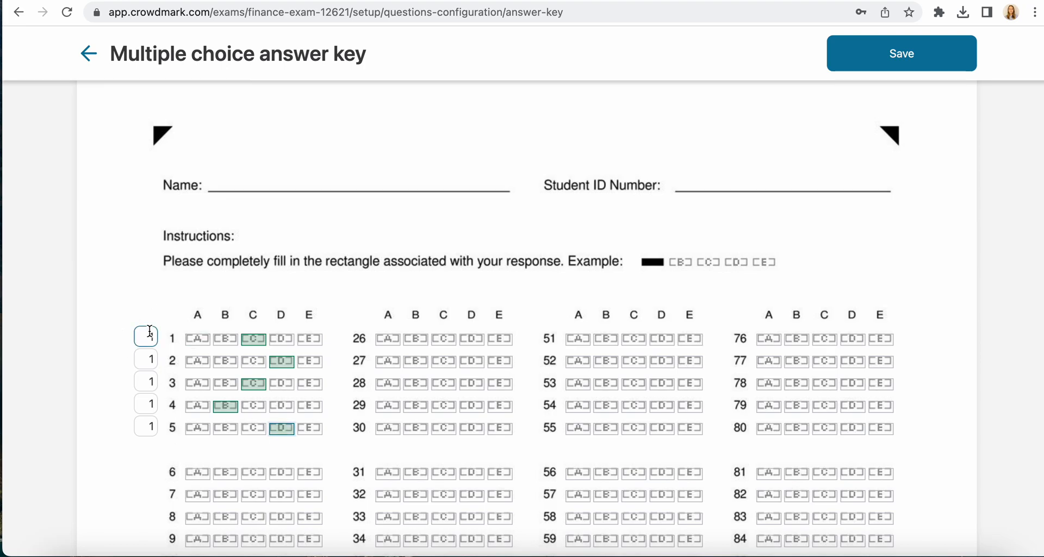
pyautogui.click(901, 54)
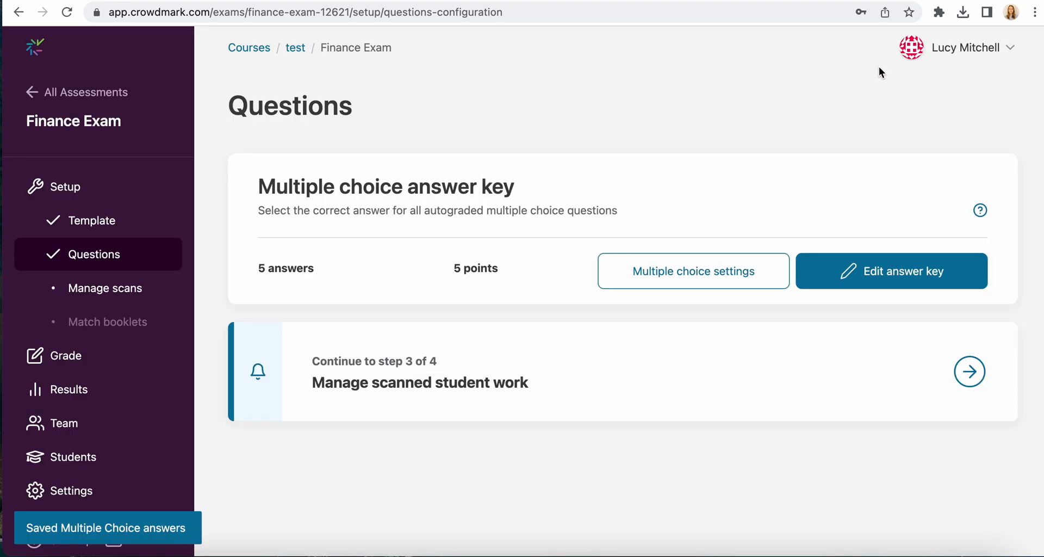